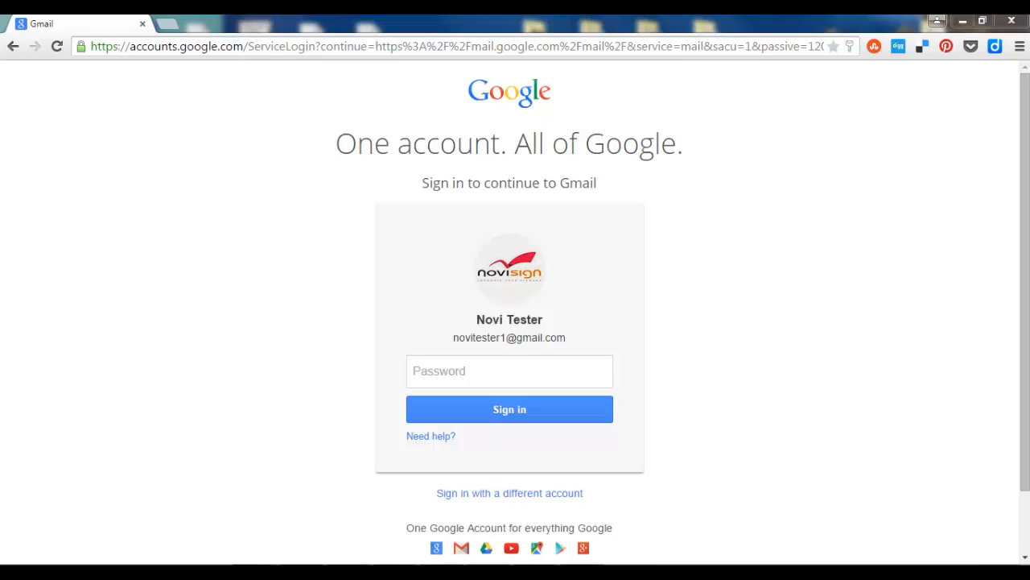
Enter the Google account password and sign in
click(510, 371)
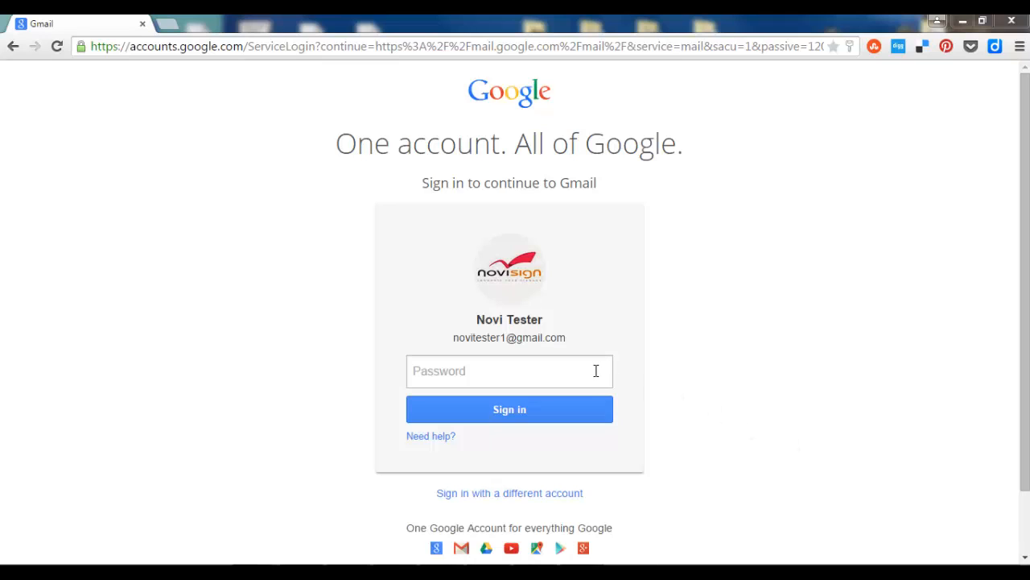
click(509, 371)
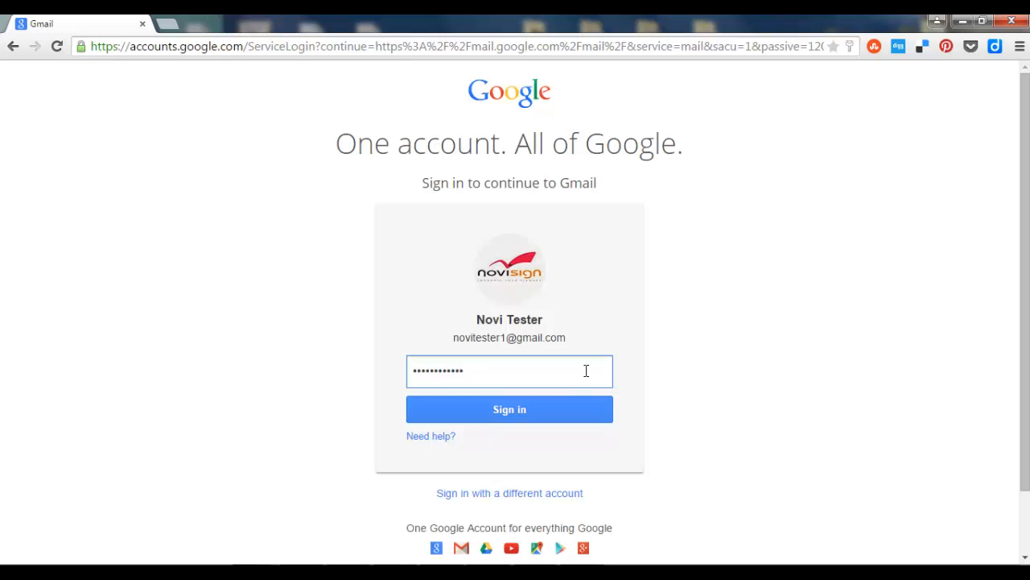
click(509, 409)
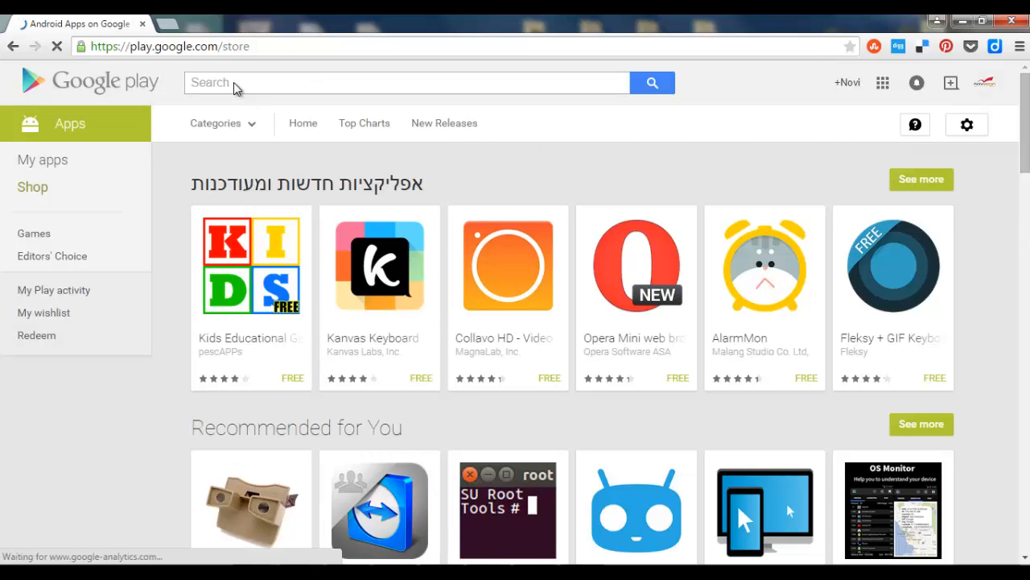
Search the Play Store for 'novisign' and open the NoviSign Digital Signage app page
text(n)
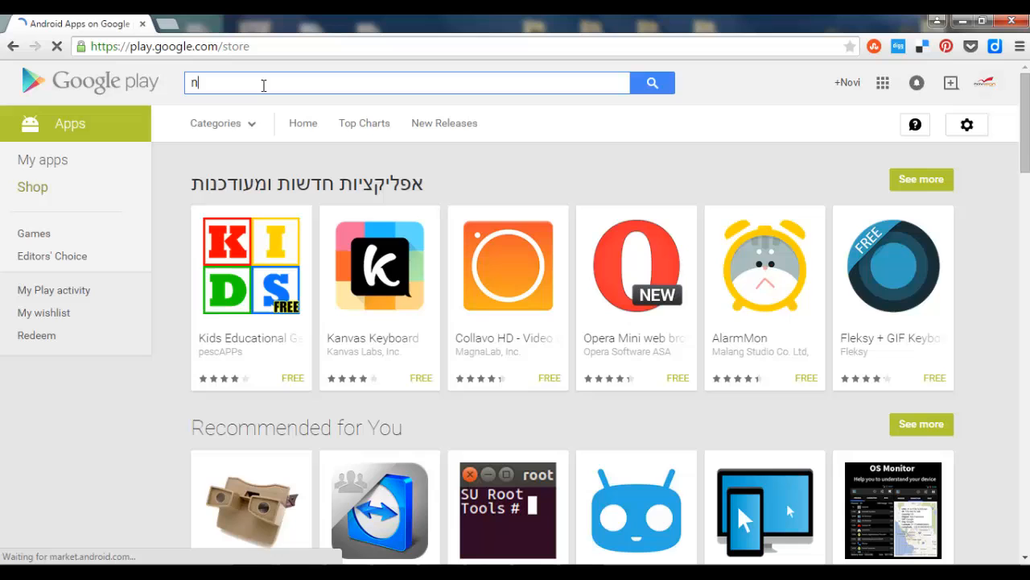
text(ovisign)
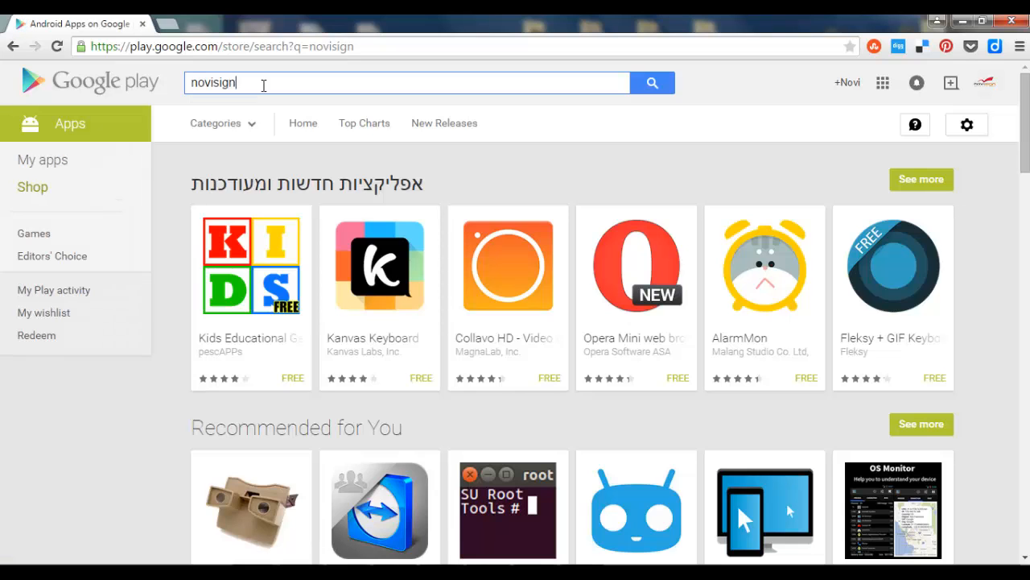
click(652, 82)
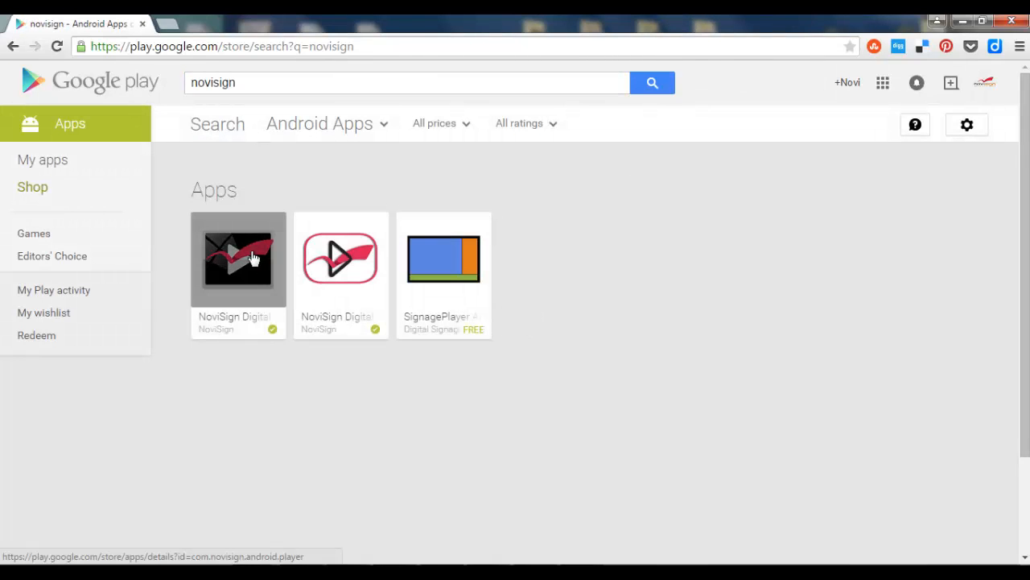
click(238, 259)
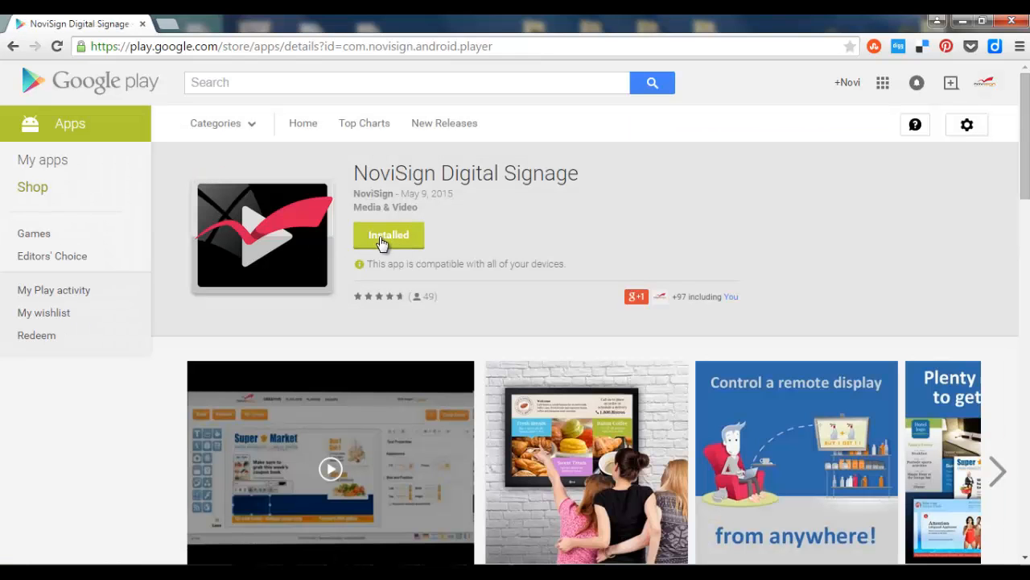
mouse_move(879, 132)
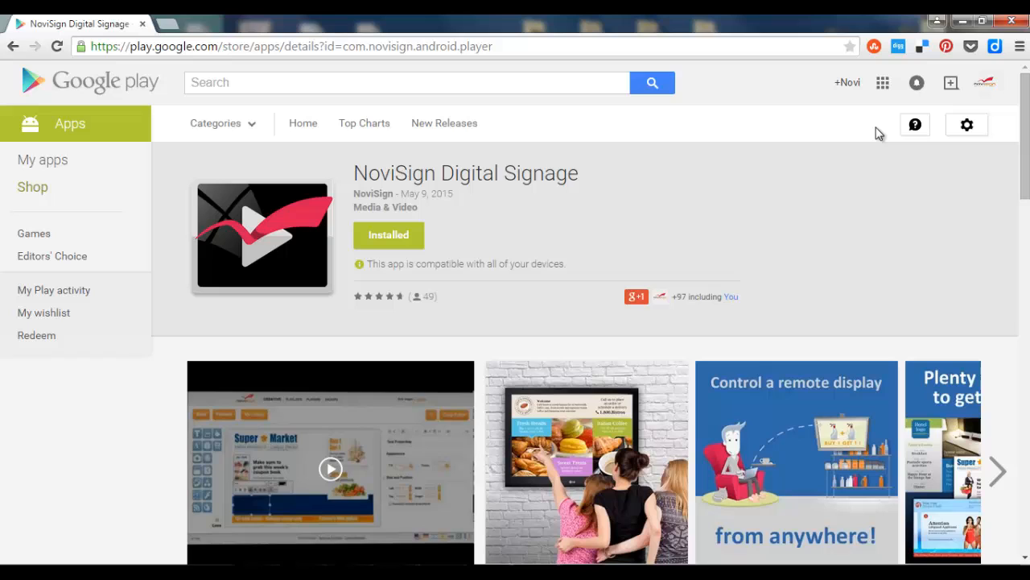
Open Android Device Manager from the store settings menu to locate NEO-X8
click(966, 125)
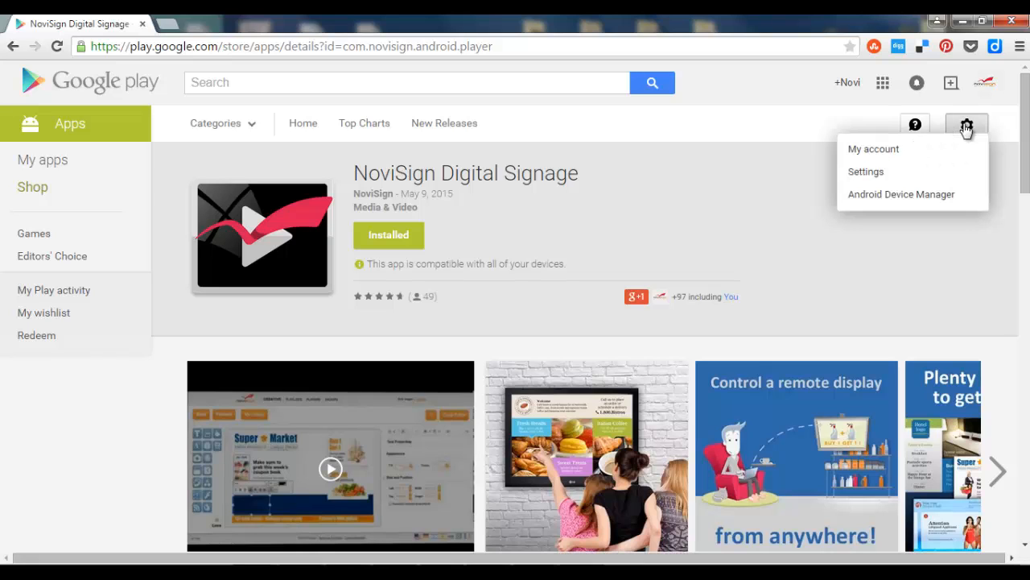
click(901, 194)
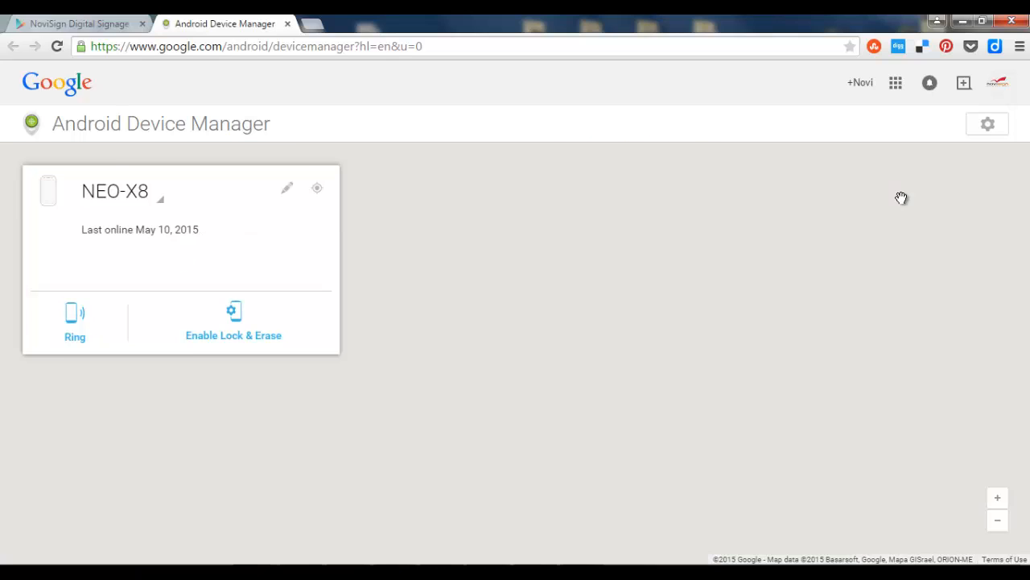
click(316, 188)
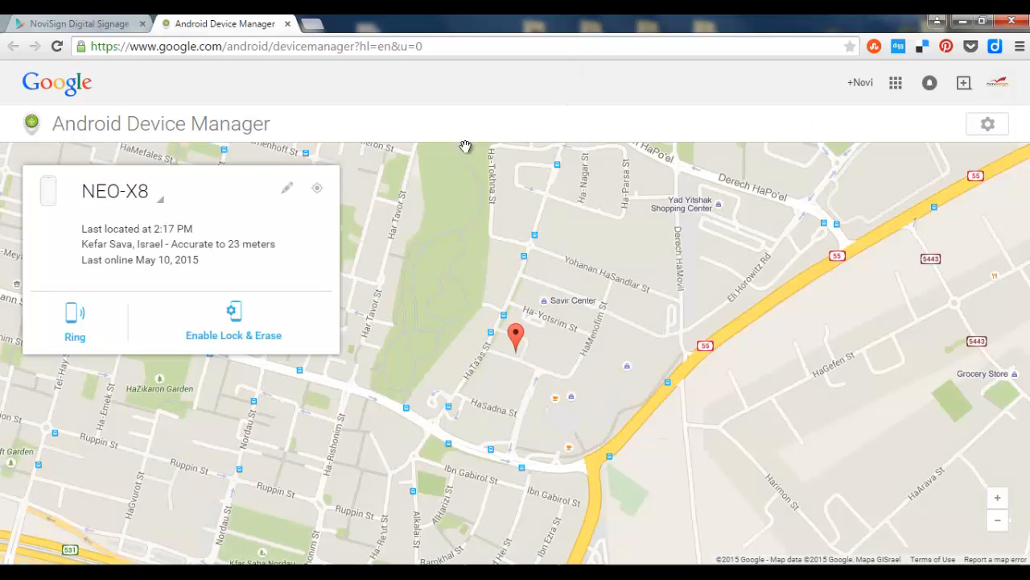
Browse the registered devices dropdown, then return to the NoviSign store page
click(114, 190)
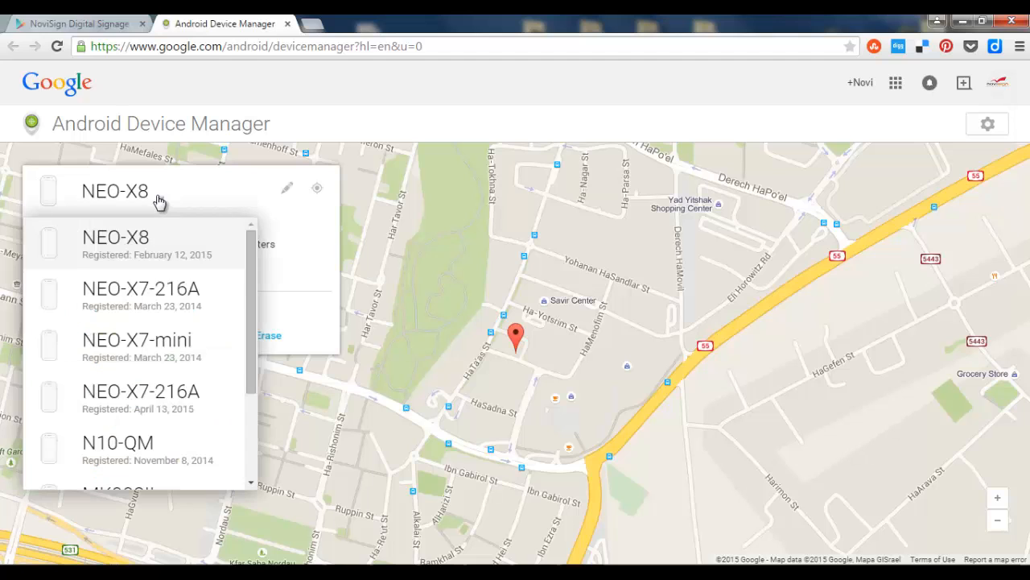
scroll(down, 3)
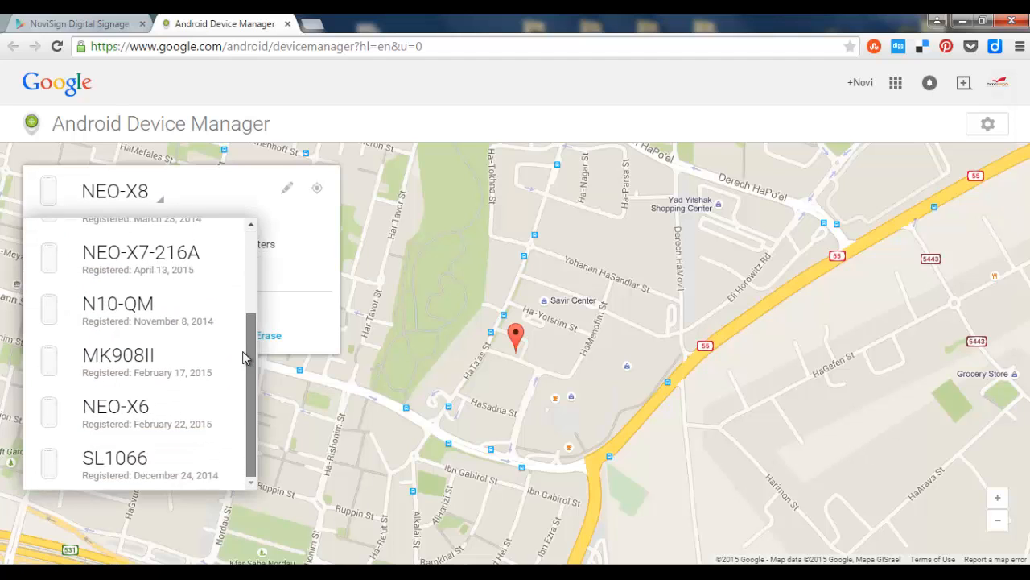
scroll(up, 3)
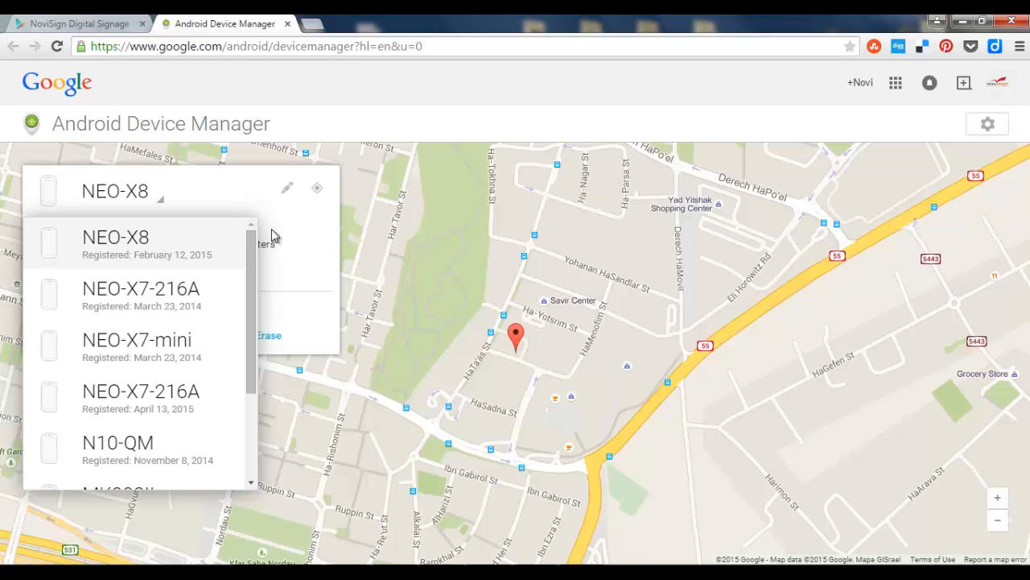
mouse_move(314, 245)
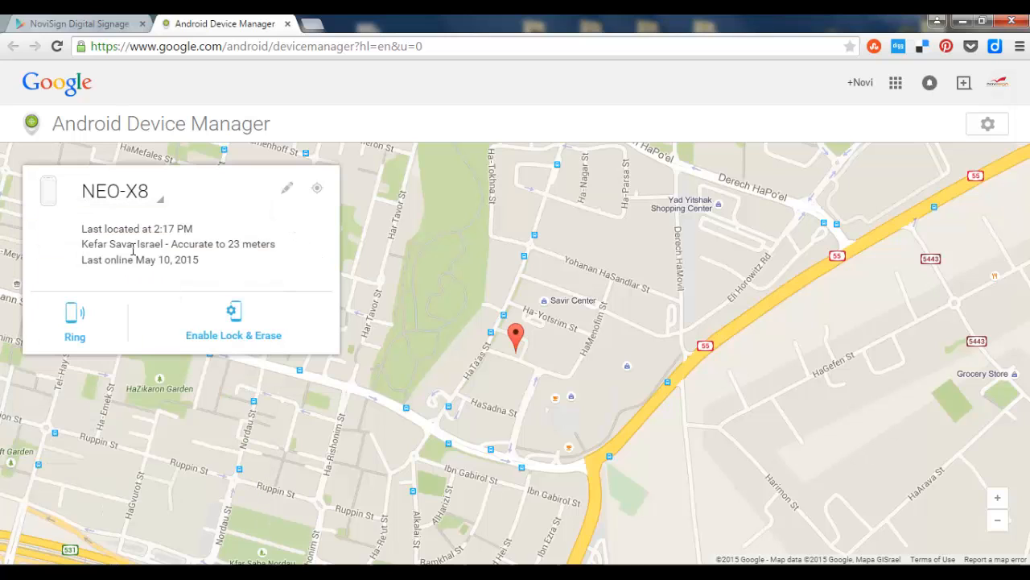
mouse_move(54, 196)
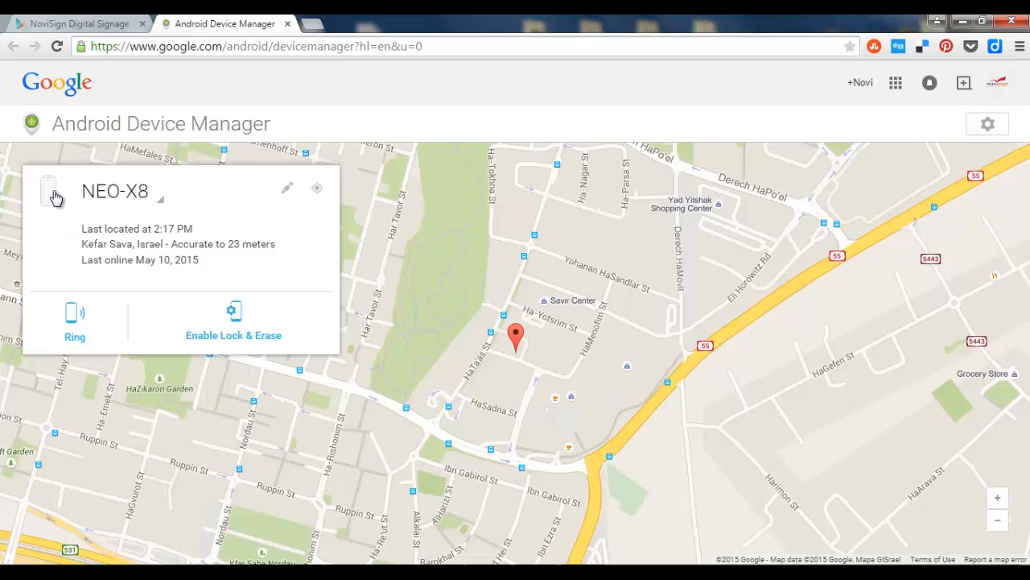
click(76, 23)
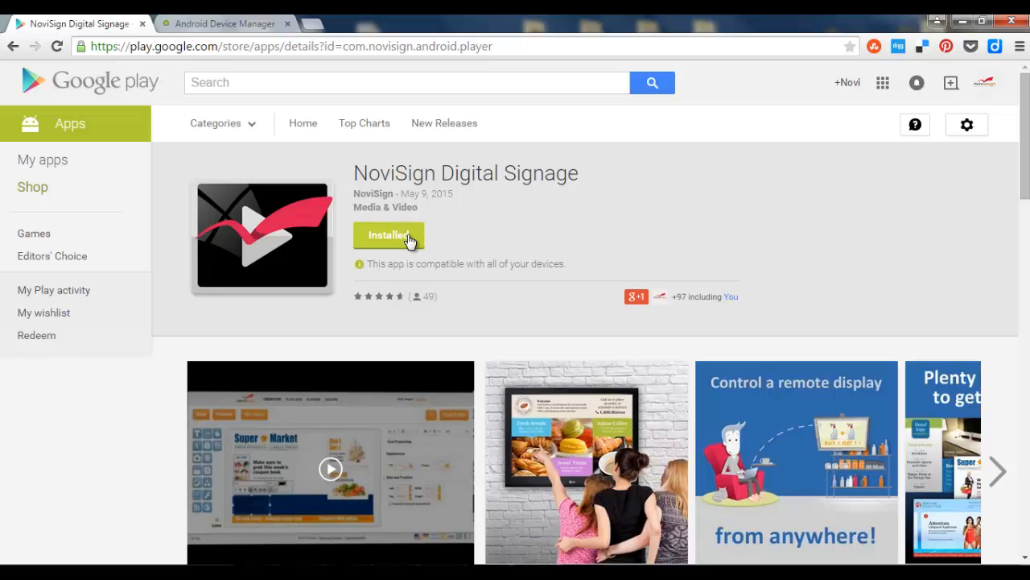
Send the NoviSign install to No carrier MBX NEO-X8 and dismiss the confirmation
click(389, 235)
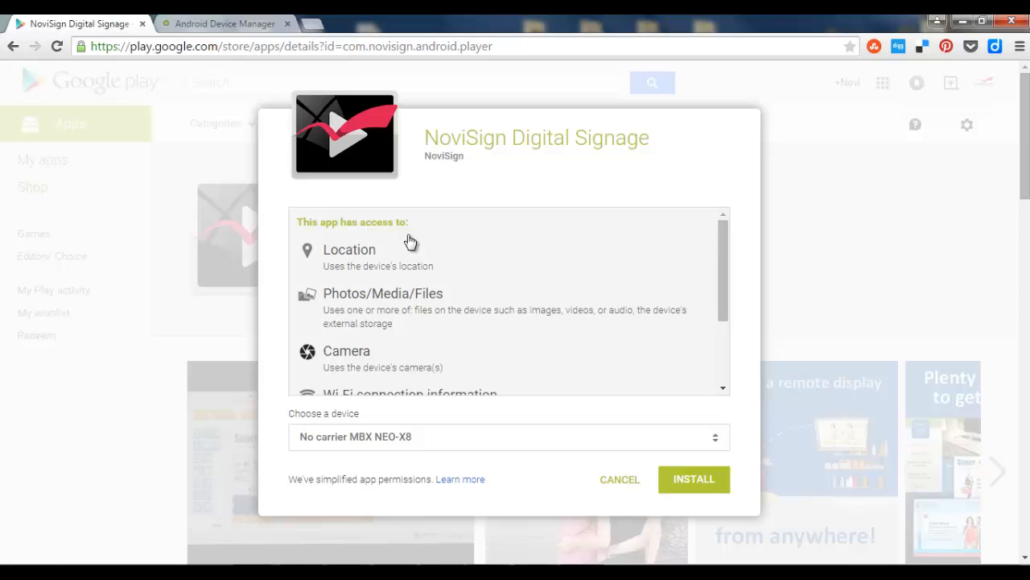
mouse_move(702, 426)
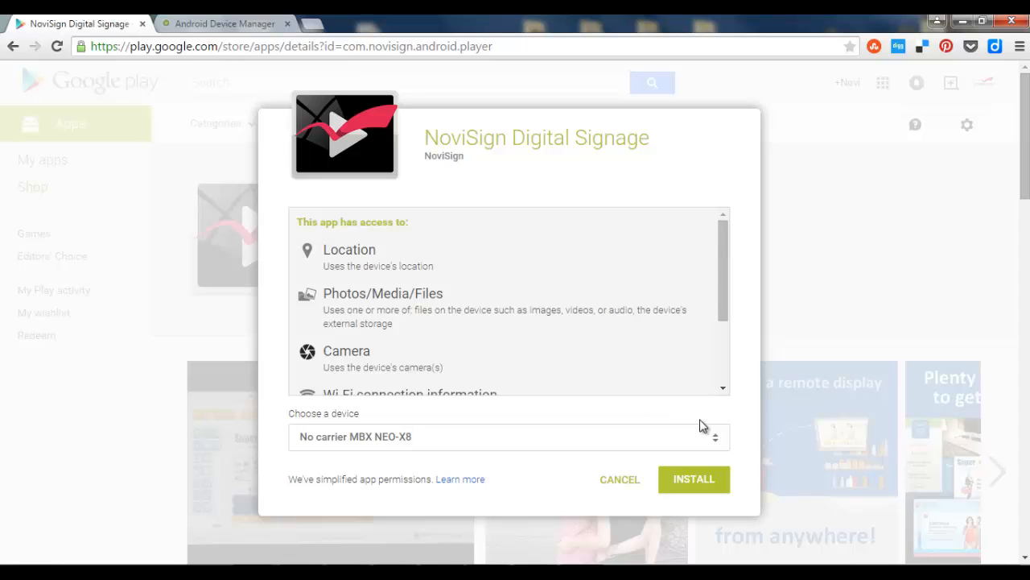
mouse_move(694, 479)
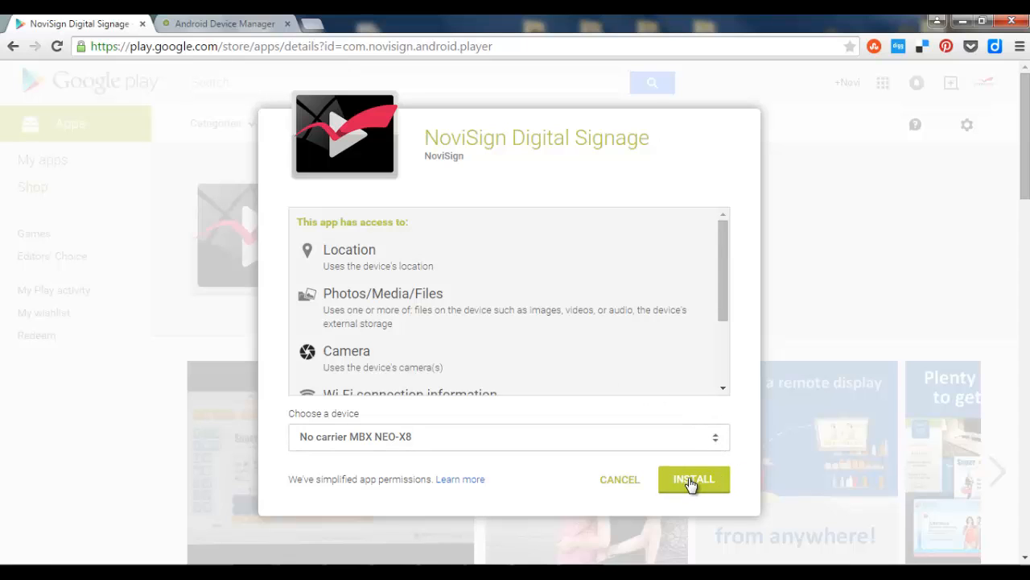
click(714, 436)
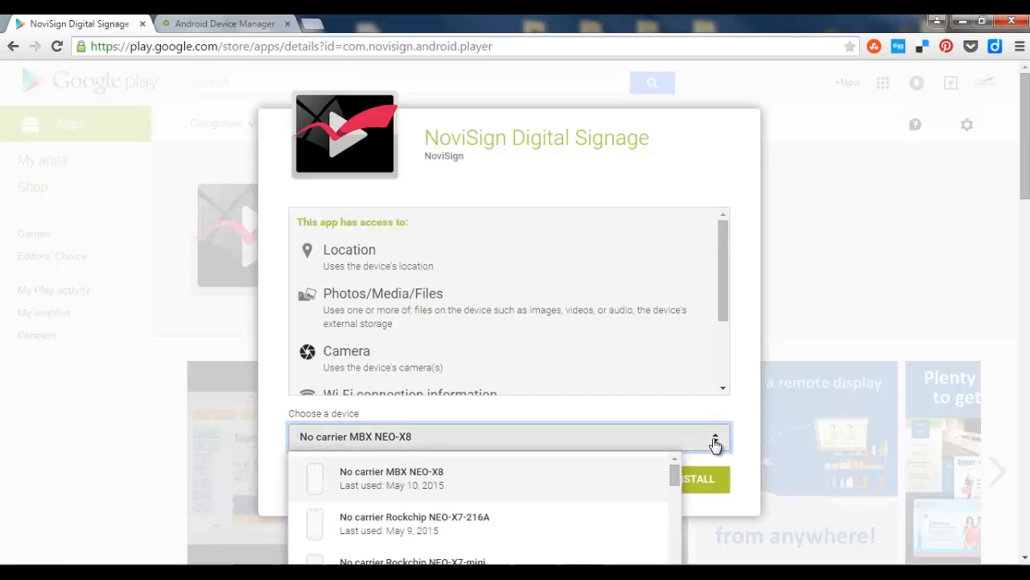
mouse_move(657, 475)
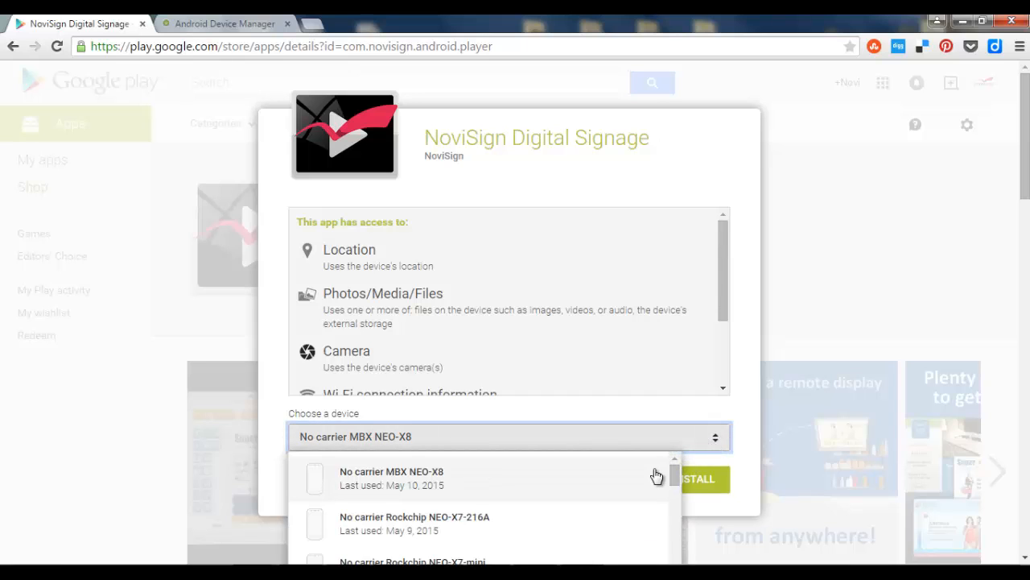
click(391, 478)
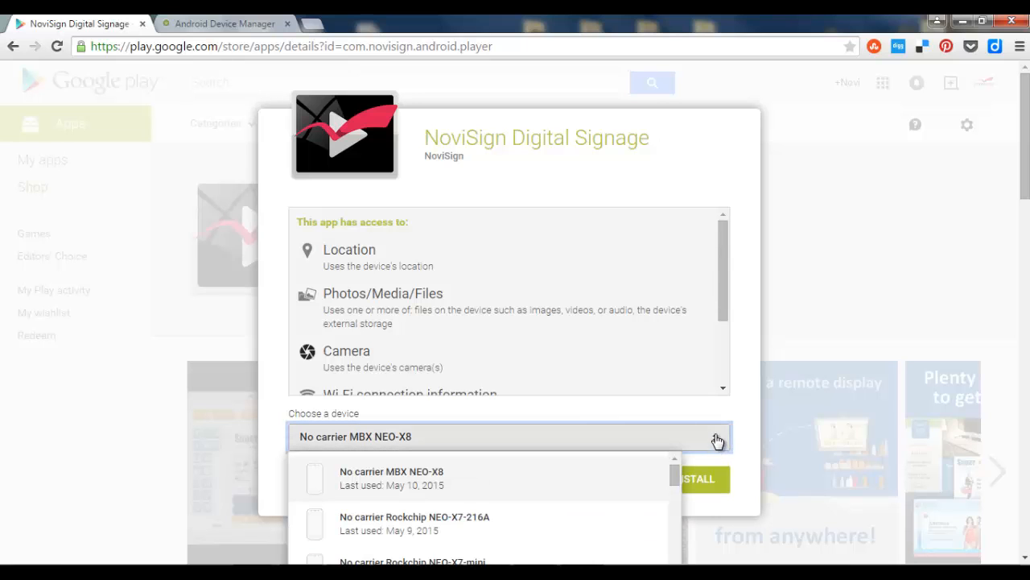
scroll(down, 3)
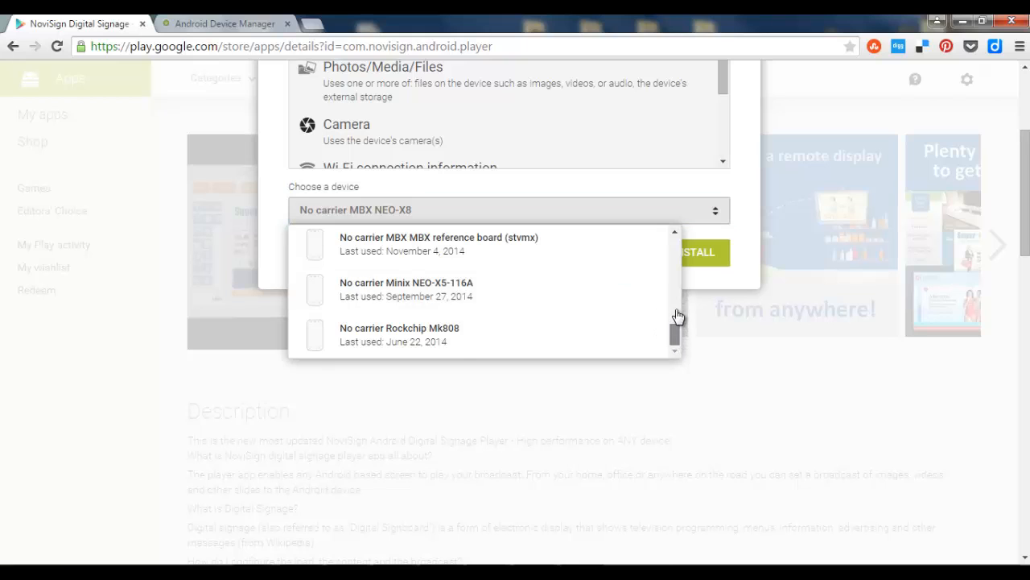
scroll(up, 3)
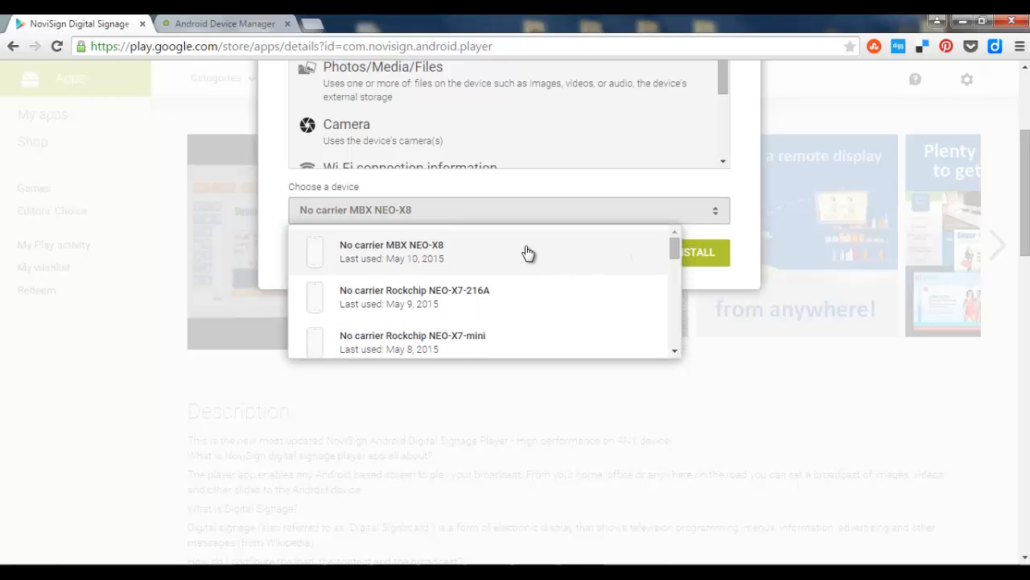
click(391, 251)
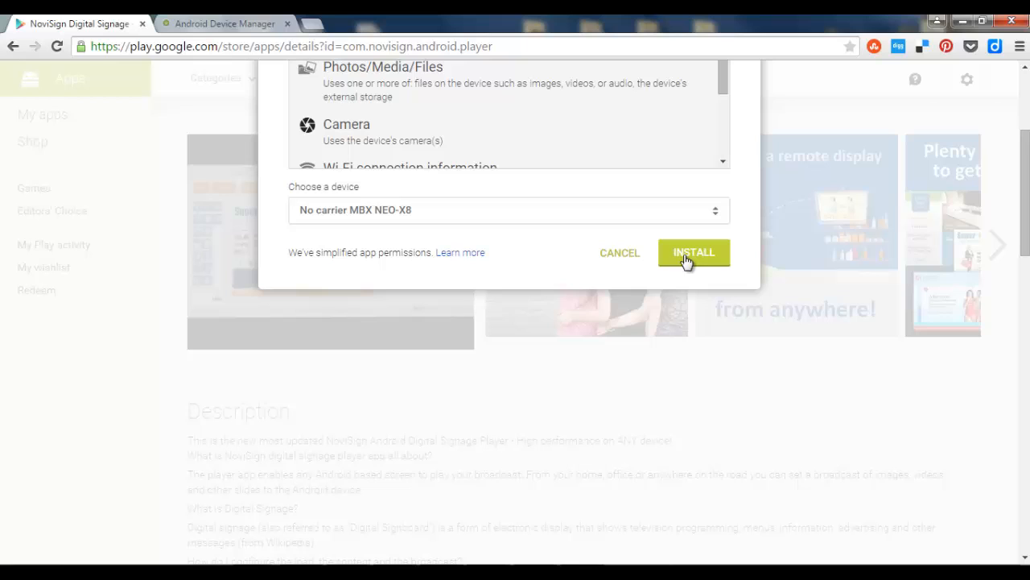
click(694, 252)
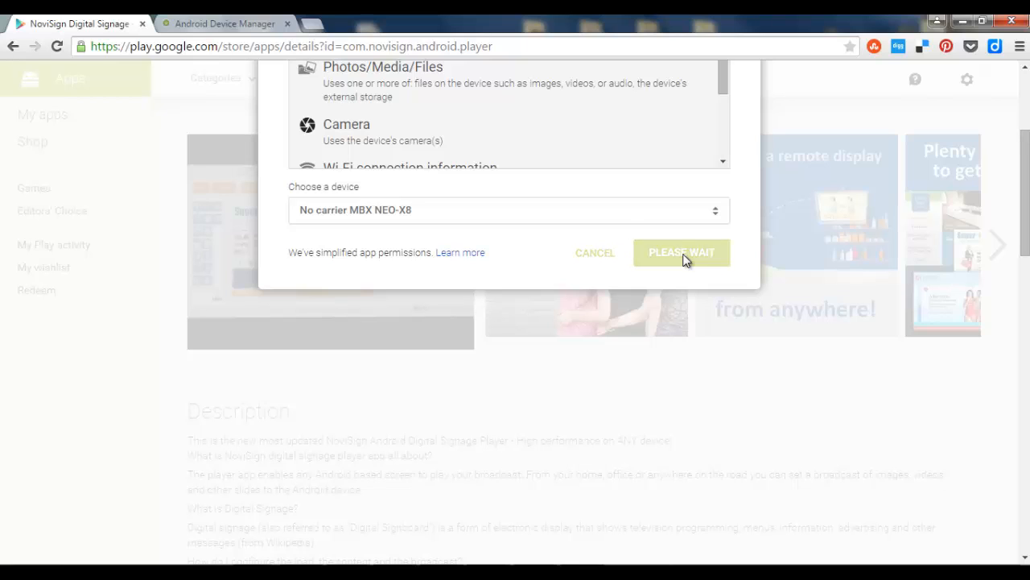
click(681, 252)
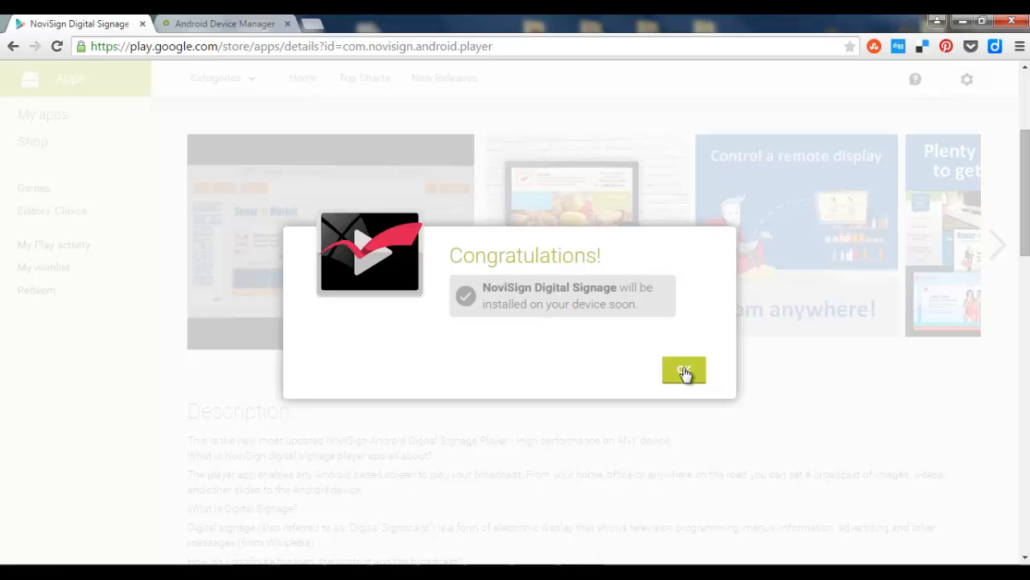
click(684, 370)
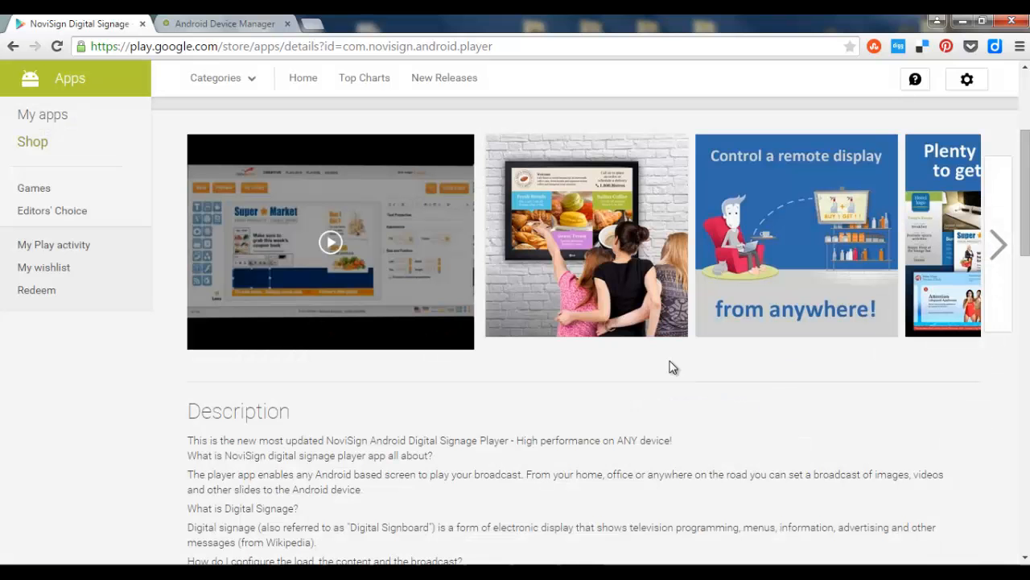
Send a second install to No carrier Rockchip NEO-X7-mini and dismiss the confirmation
scroll(up, 3)
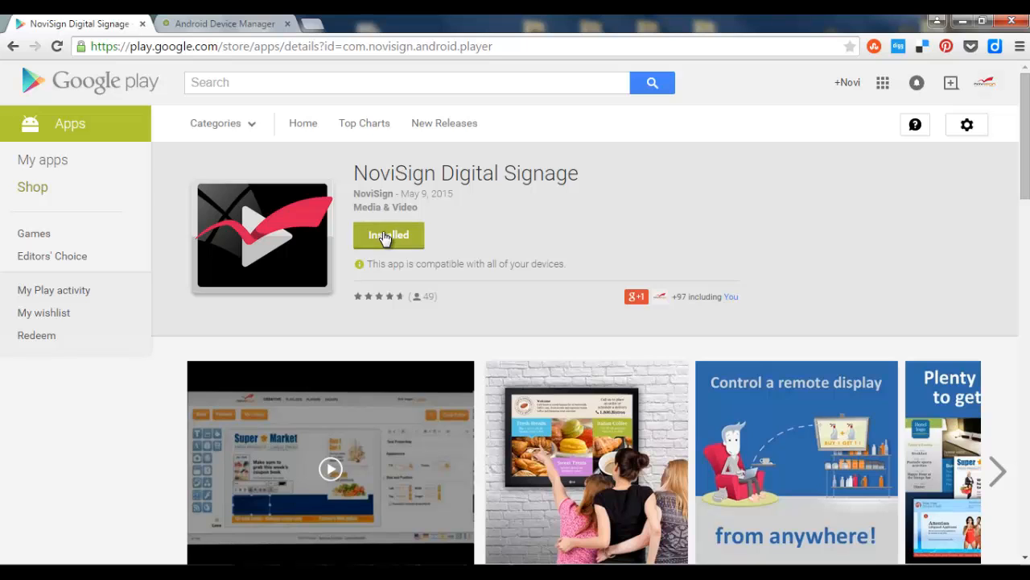
click(388, 234)
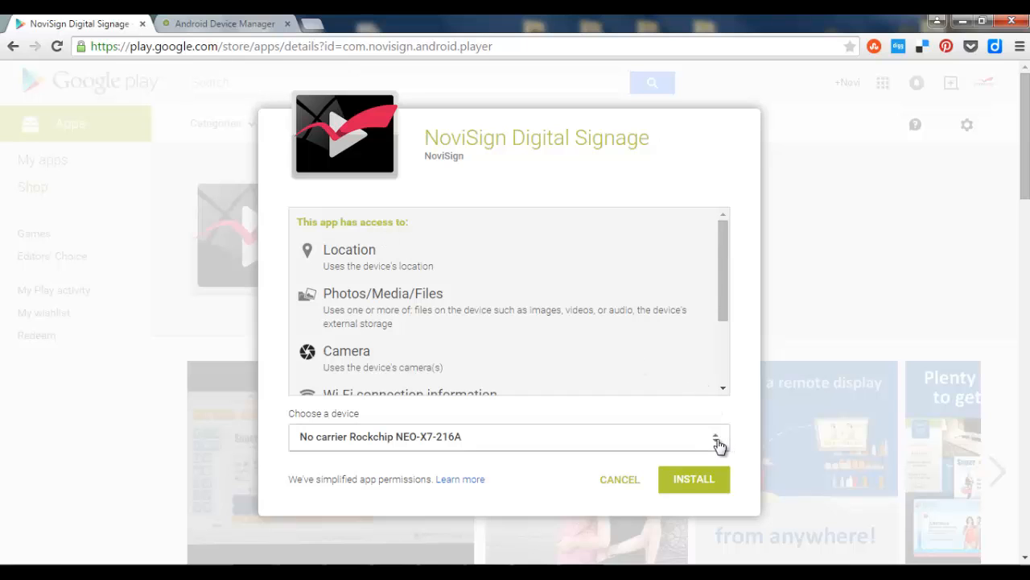
click(715, 436)
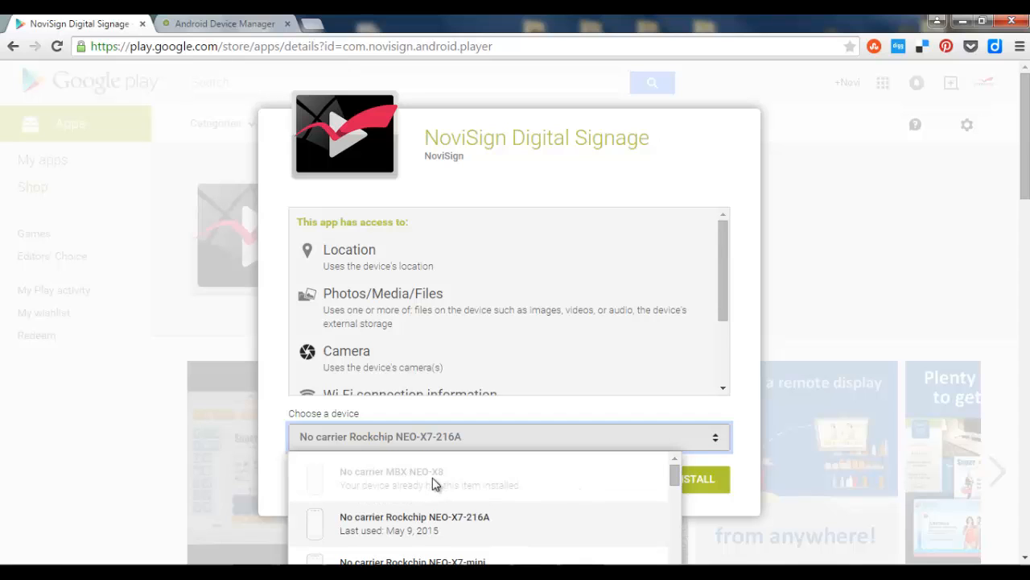
mouse_move(489, 534)
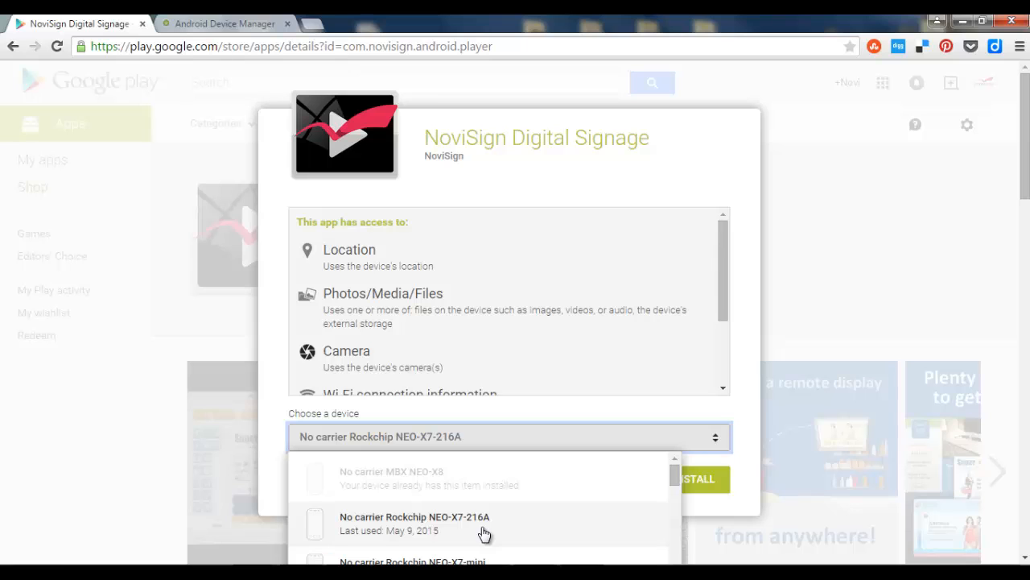
scroll(down, 3)
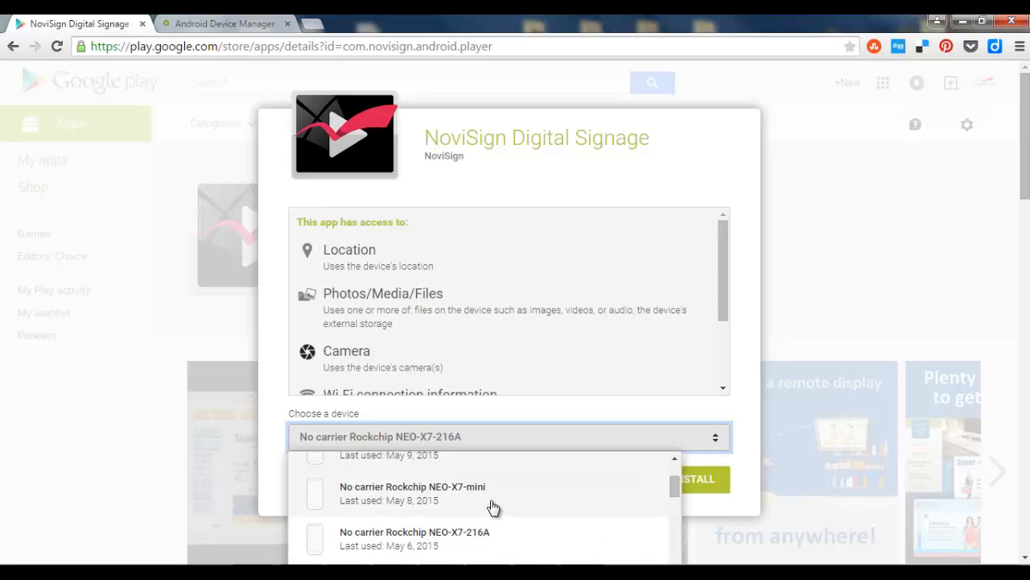
click(412, 486)
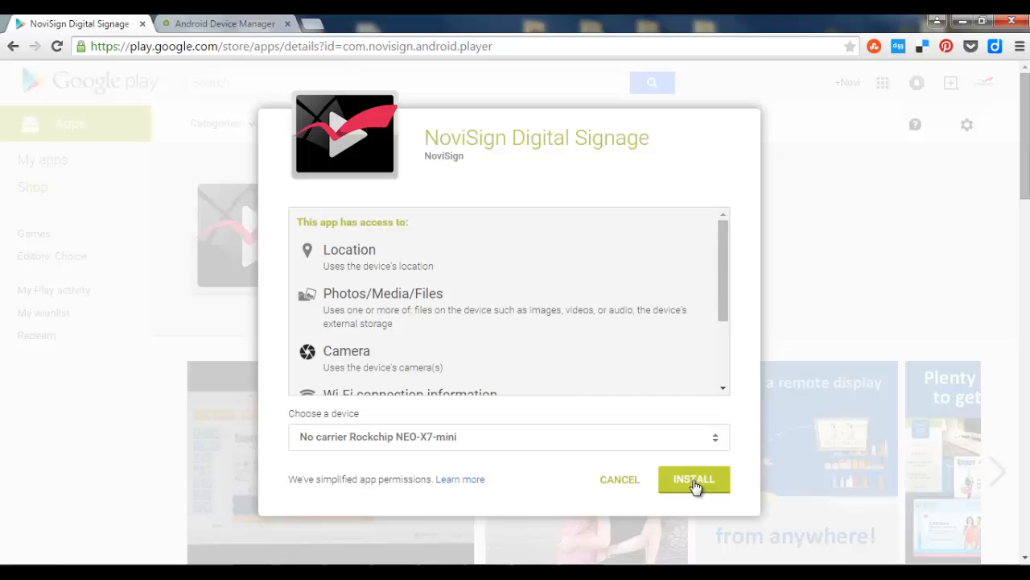
click(694, 478)
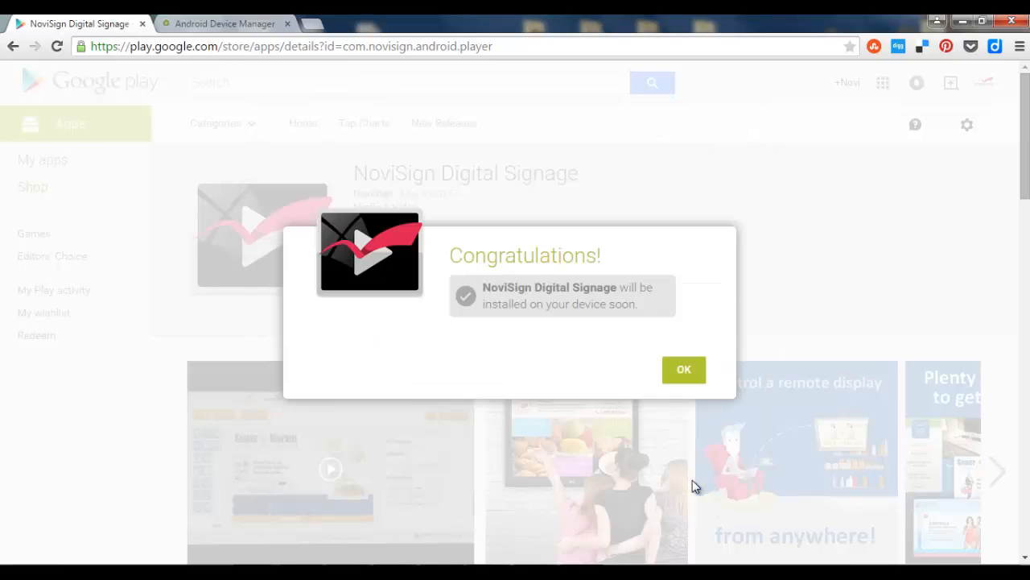
mouse_move(684, 370)
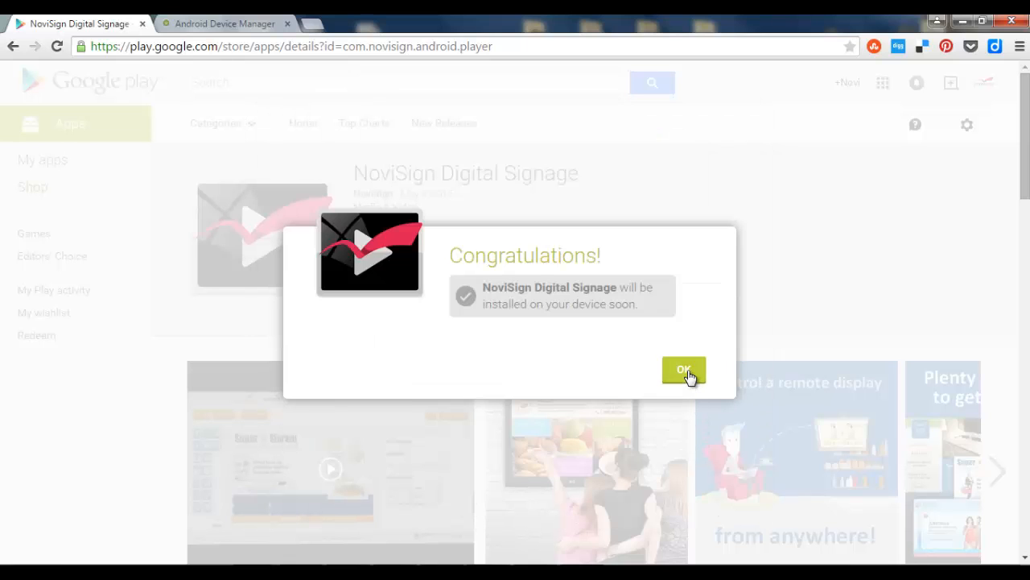
click(683, 370)
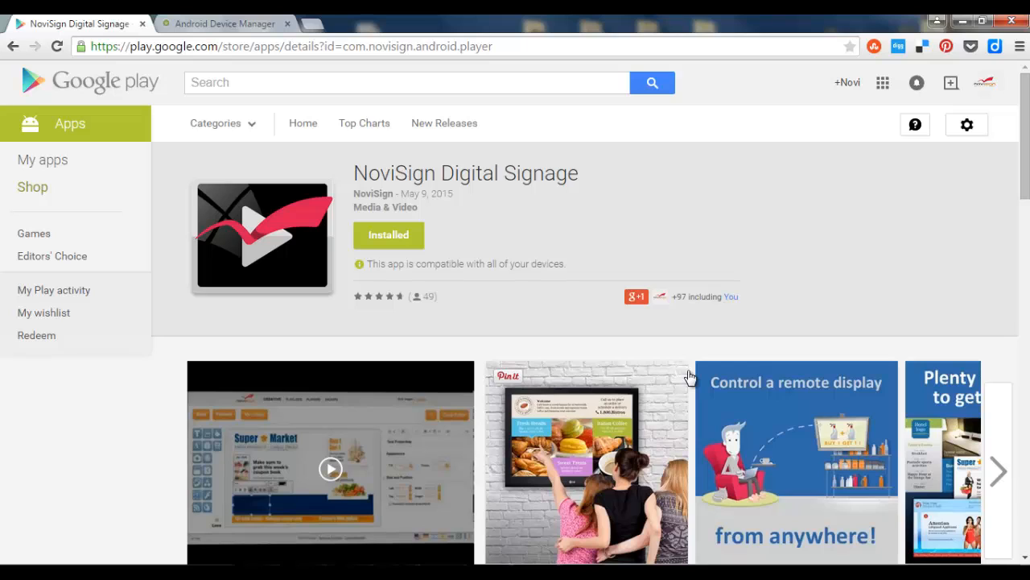